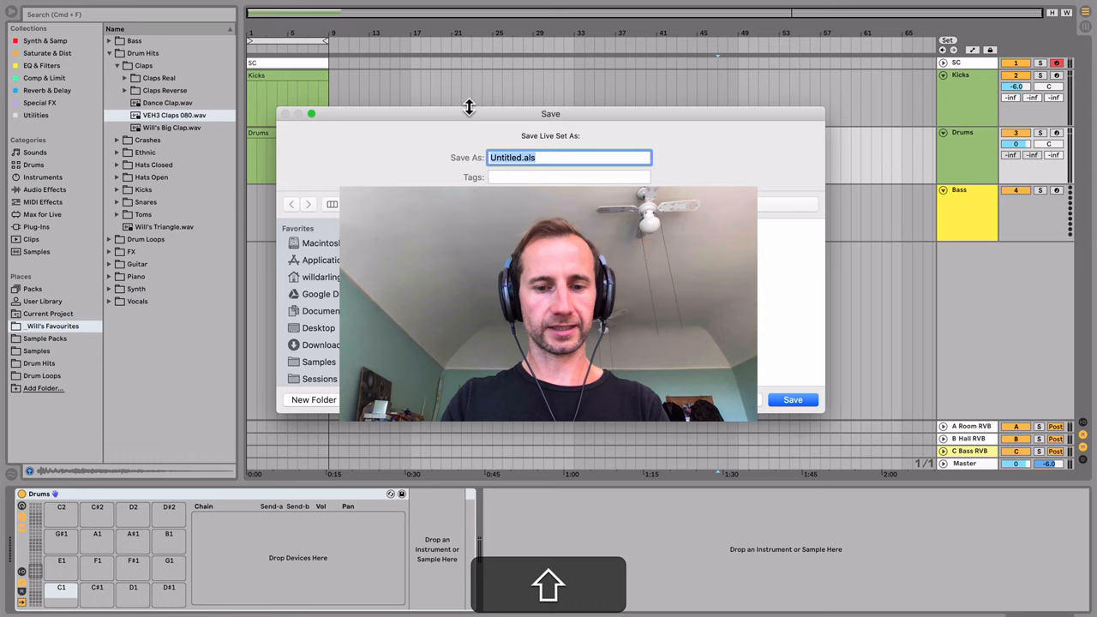
Type the name 'Knight' for the Live Set
type("Knight")
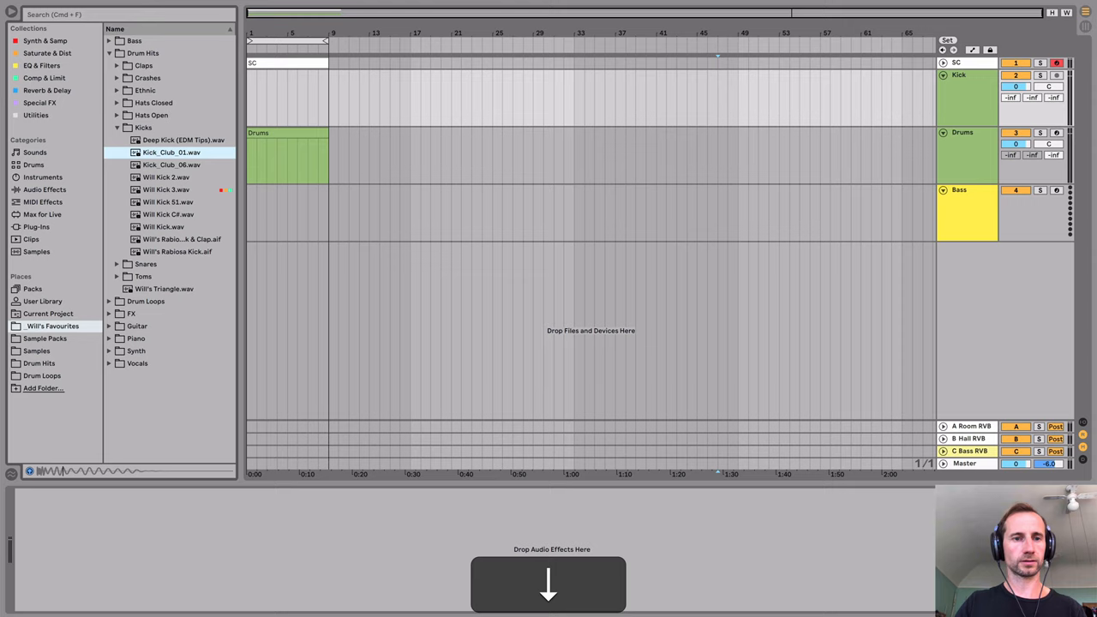
Pick the Will Kick 3 sample in the browser for the Kick track
left_click(166, 189)
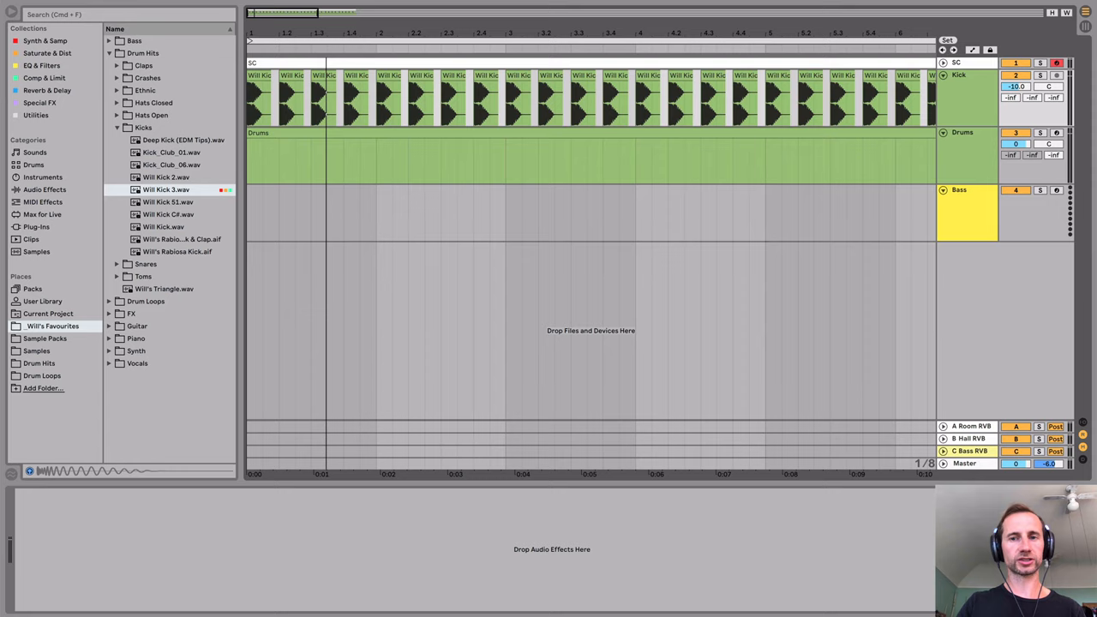
Load Simpler onto the Bass track and preview a VEH3 Basses Root C sample
left_click(36, 350)
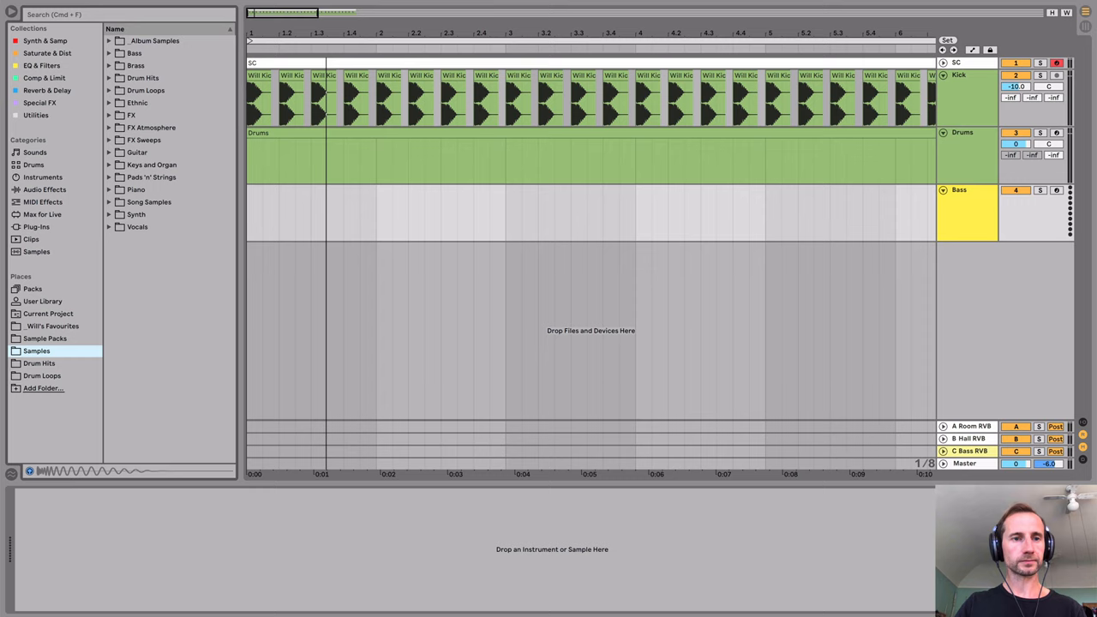
left_click(44, 40)
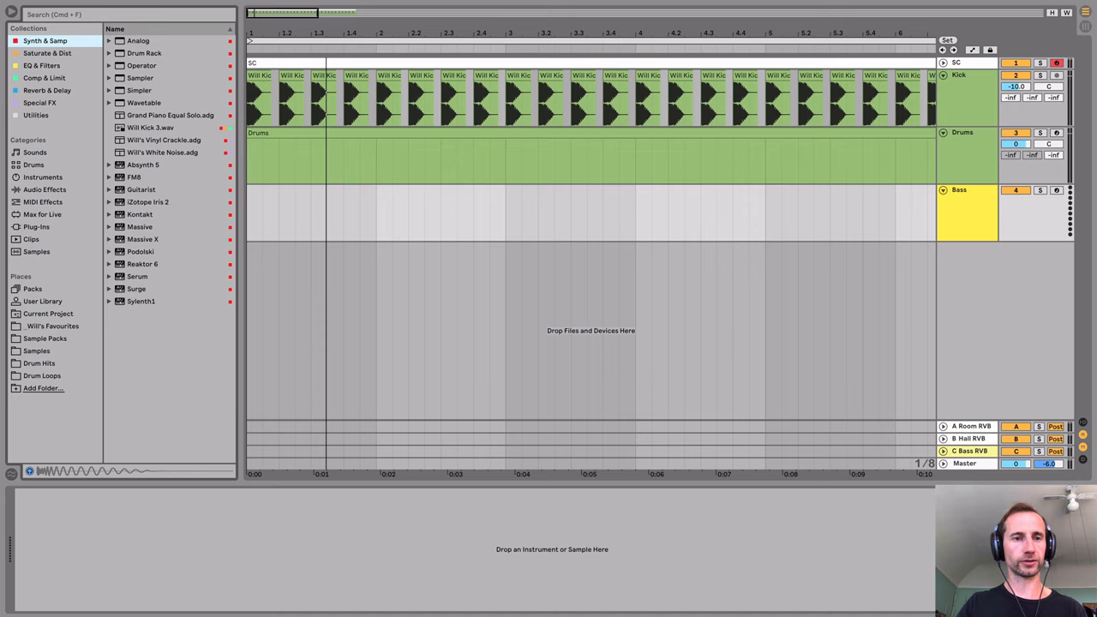
left_click(36, 350)
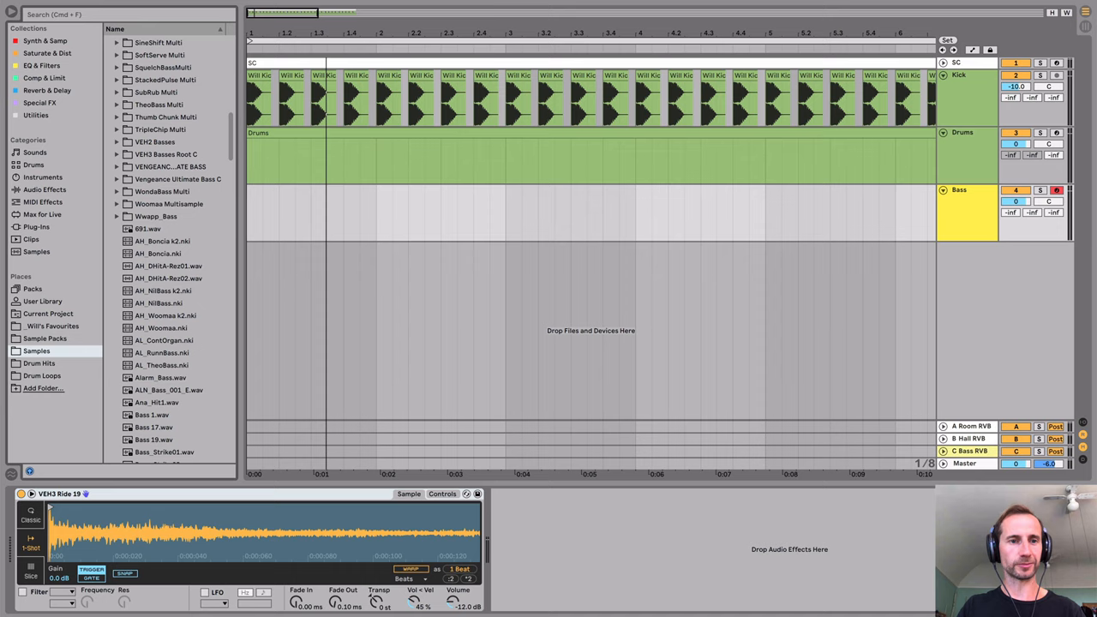
left_click(116, 154)
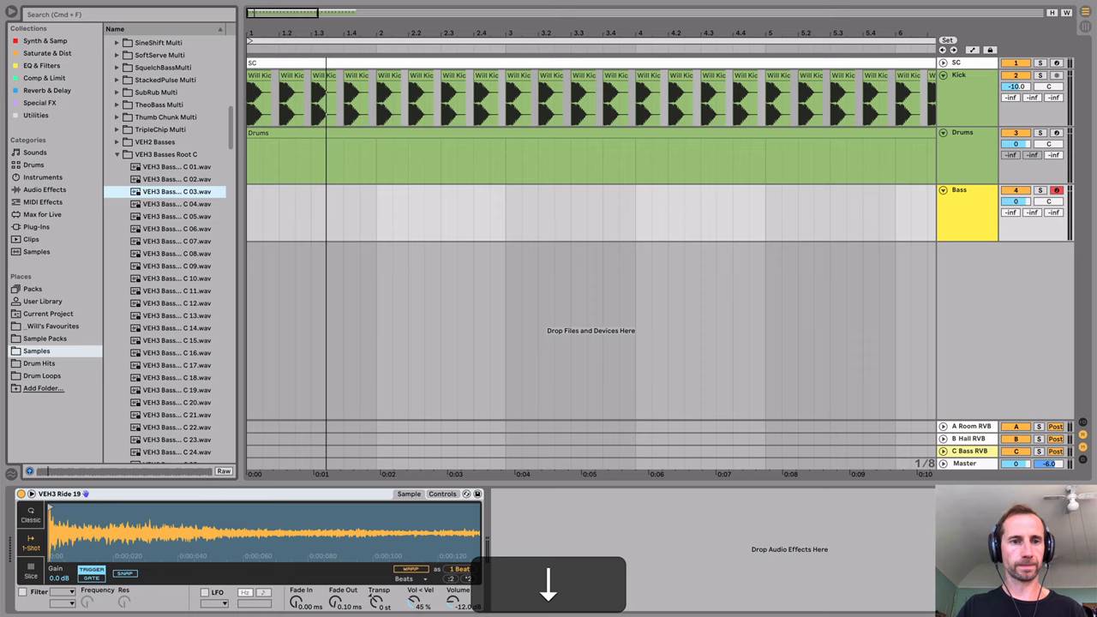
left_click(176, 167)
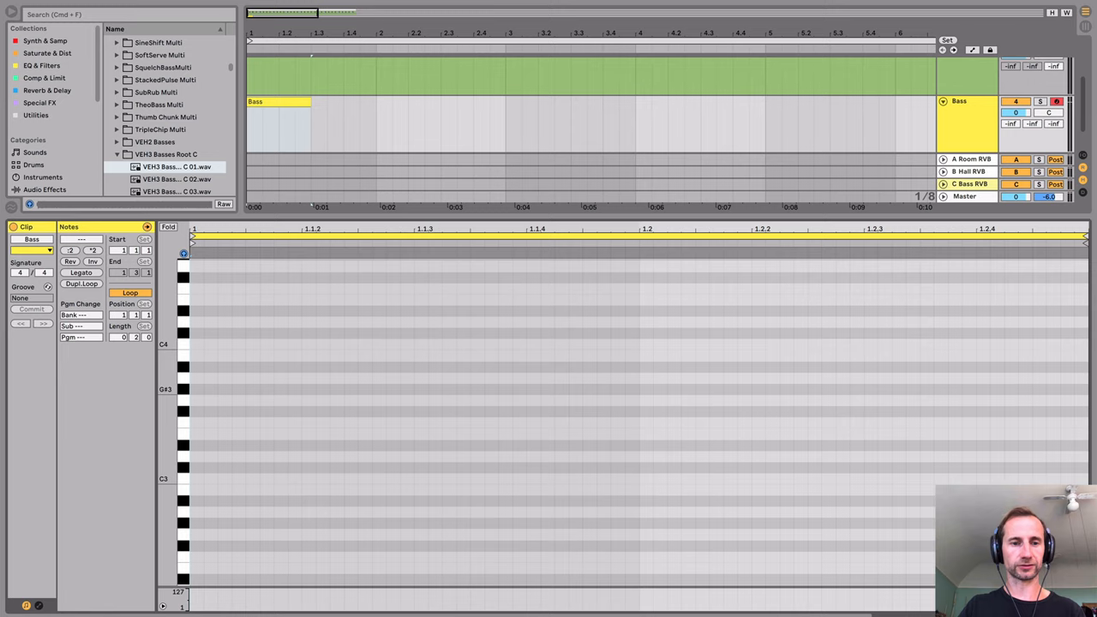
Draw an A3 note in the Bass clip and lengthen it
left_click(195, 378)
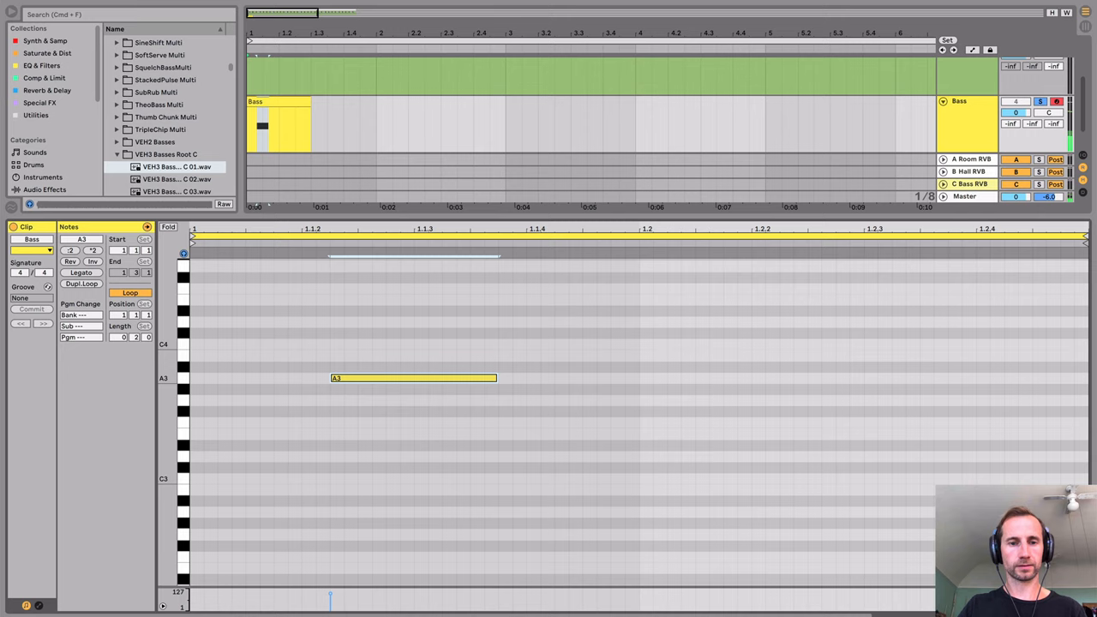
left_click_drag(496, 378, 637, 378)
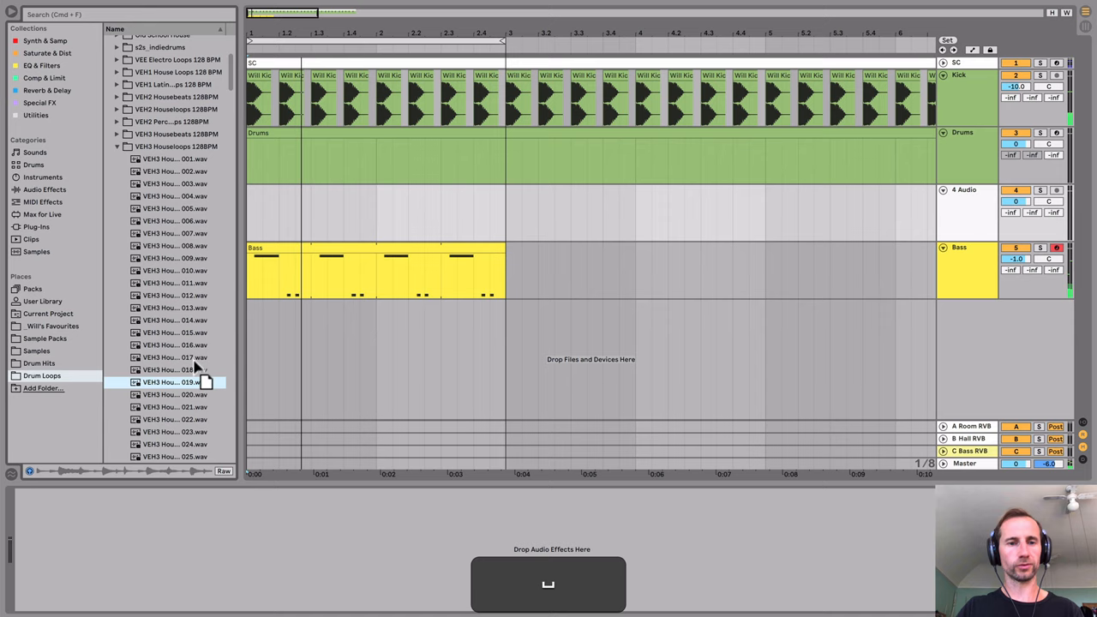
Place VEH3 Houseloops 019 on the audio track, duplicate it, and consolidate the copies
left_click_drag(175, 382, 279, 215)
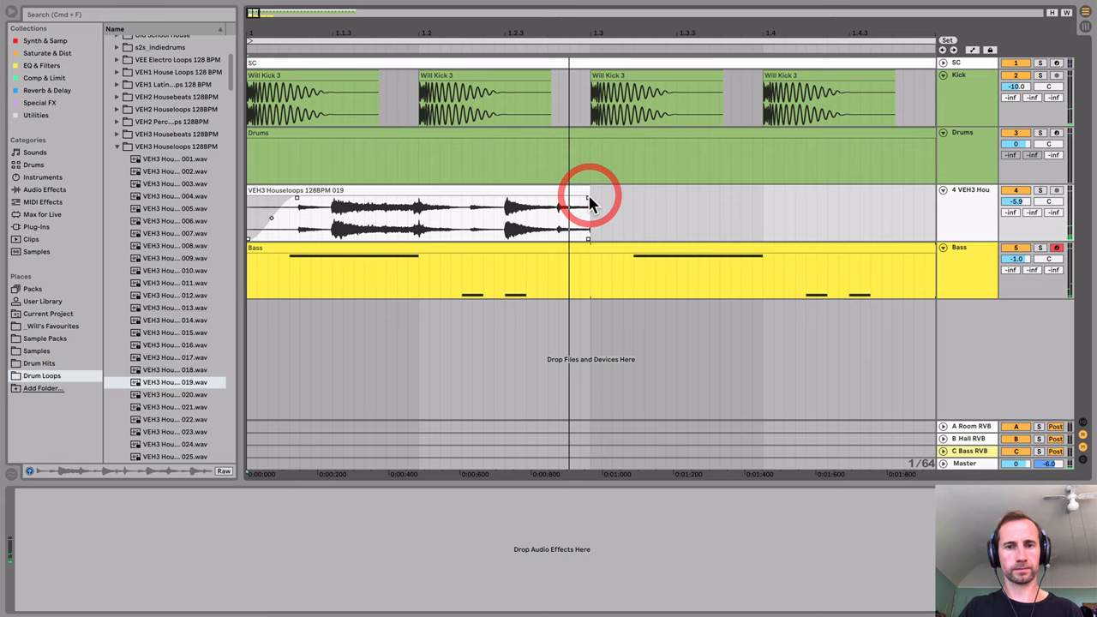
key("cmd+d")
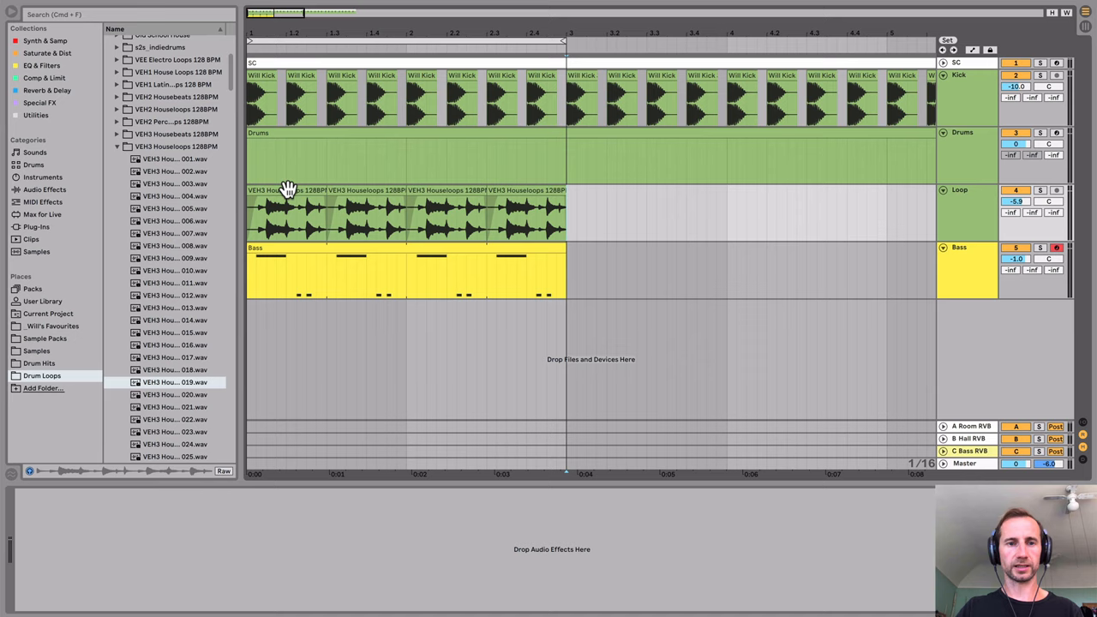
key("cmd+j")
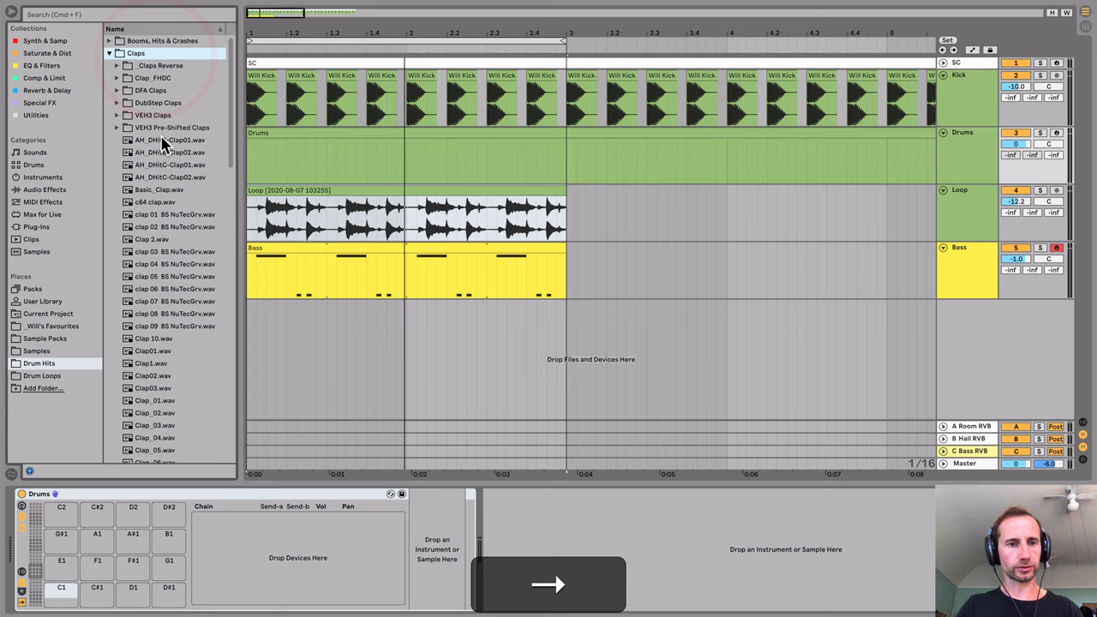
Scroll the browser toward the Drum Hits > Claps samples
scroll("down", 3)
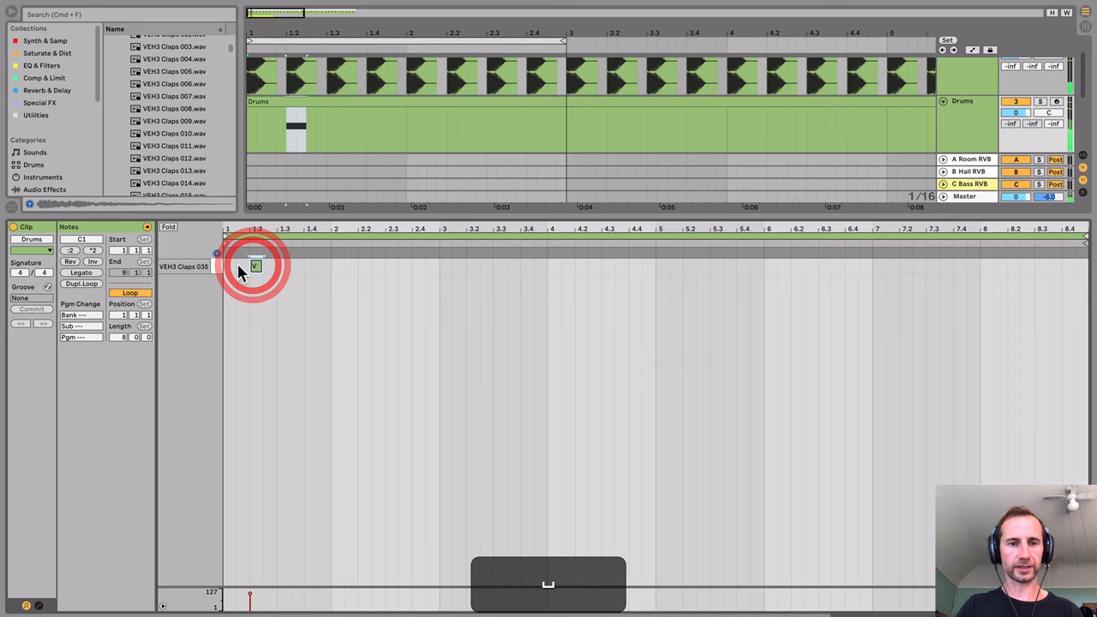
Duplicate the VEH3 Claps 035 note along the Drums clip with Cmd+D
key("cmd+d")
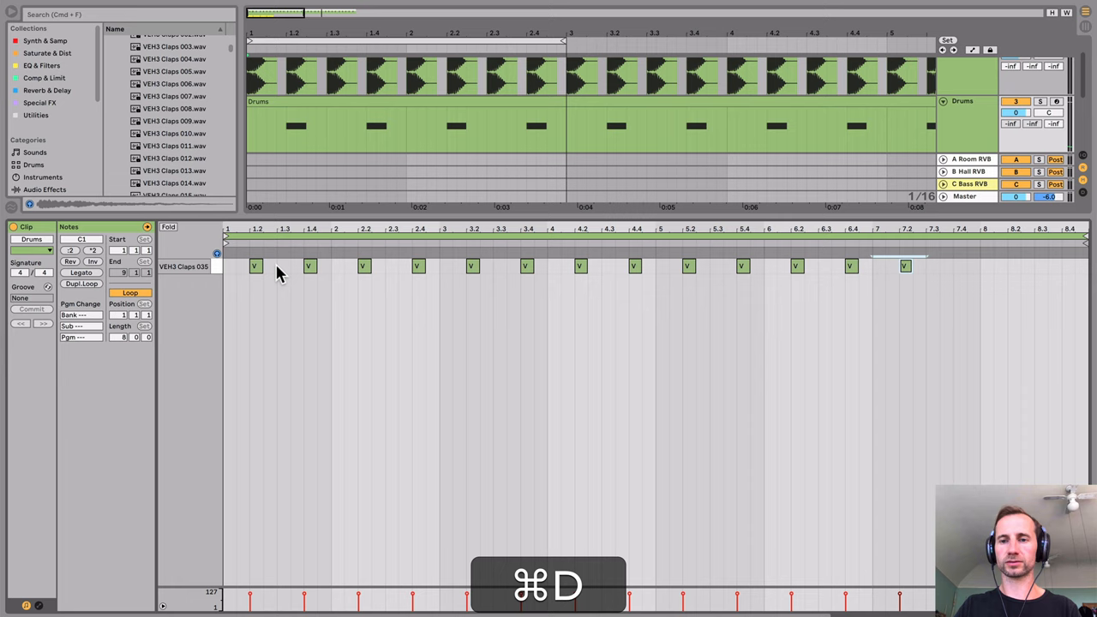